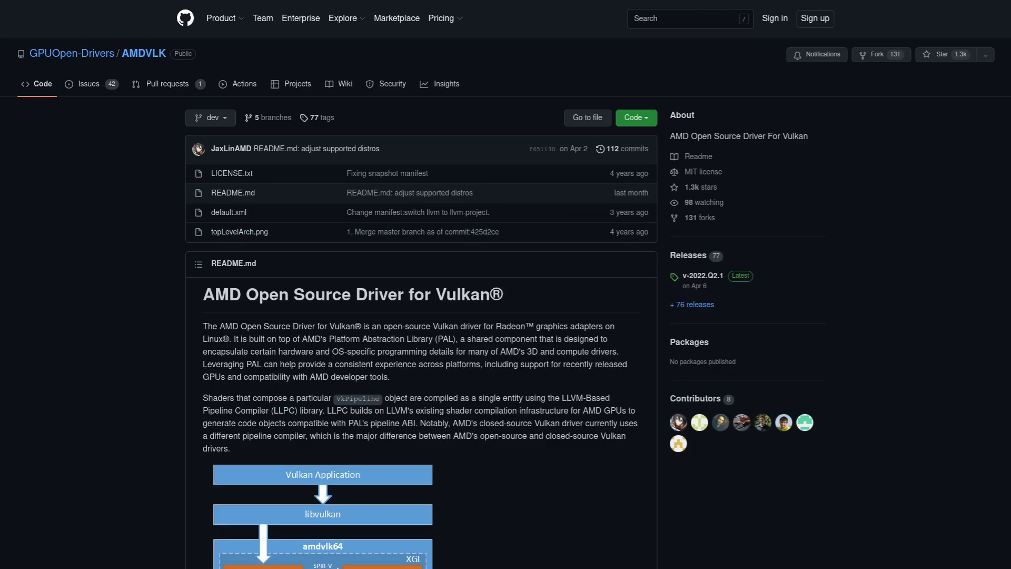
scroll(down, 3)
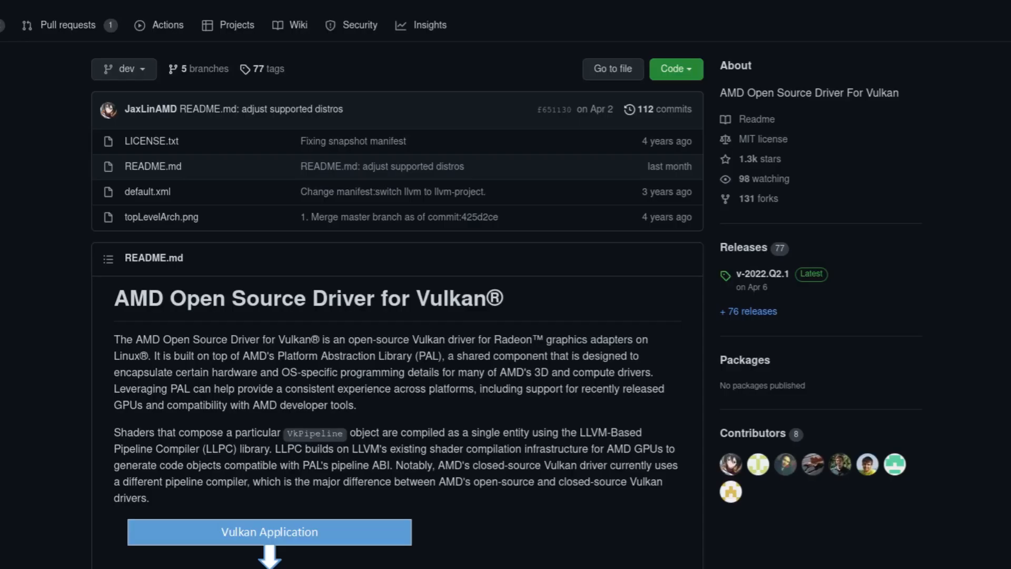